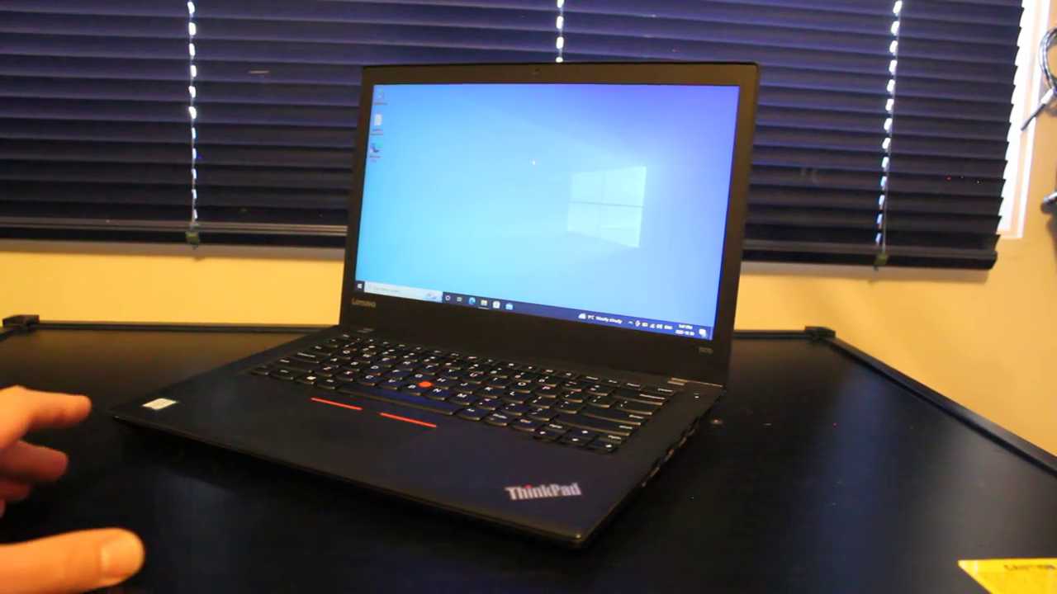
- Show the Windows 10 desktop context menu over an empty area of the wallpaper
{"action": "right_click", "coordinate": [544, 190]}
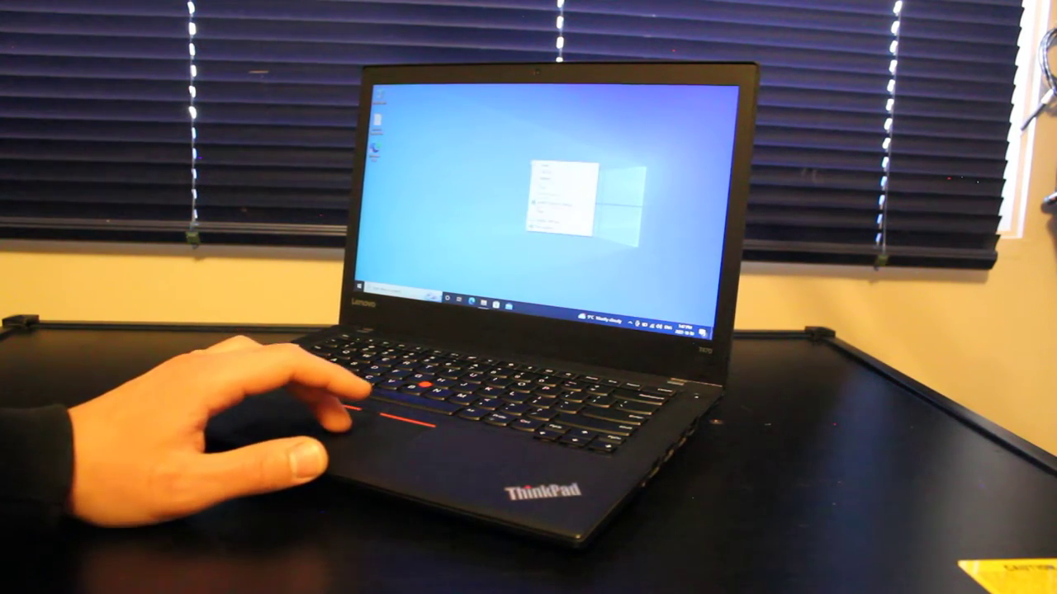